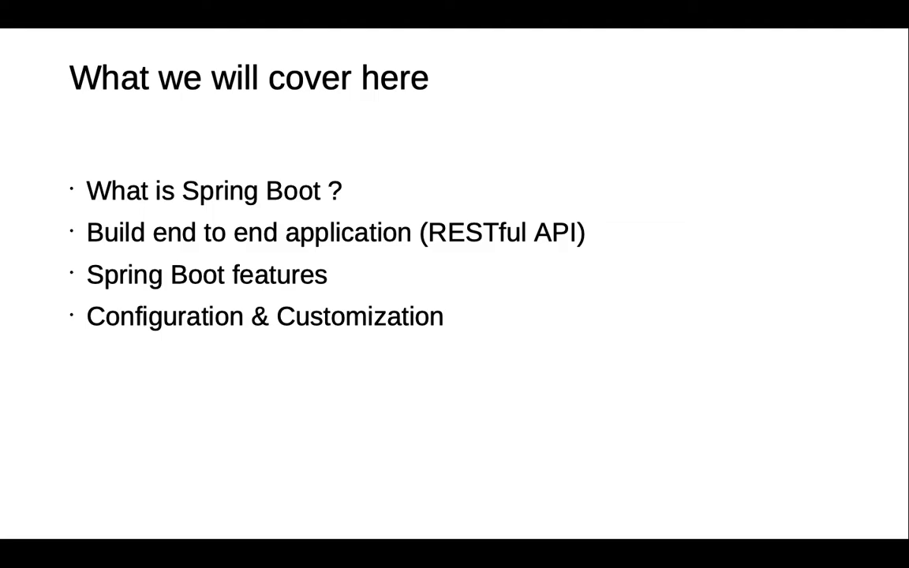
Step: Advance the slideshow from the agenda slide to the What is Spring Boot ? slide
{"action": "key", "text": "Right"}
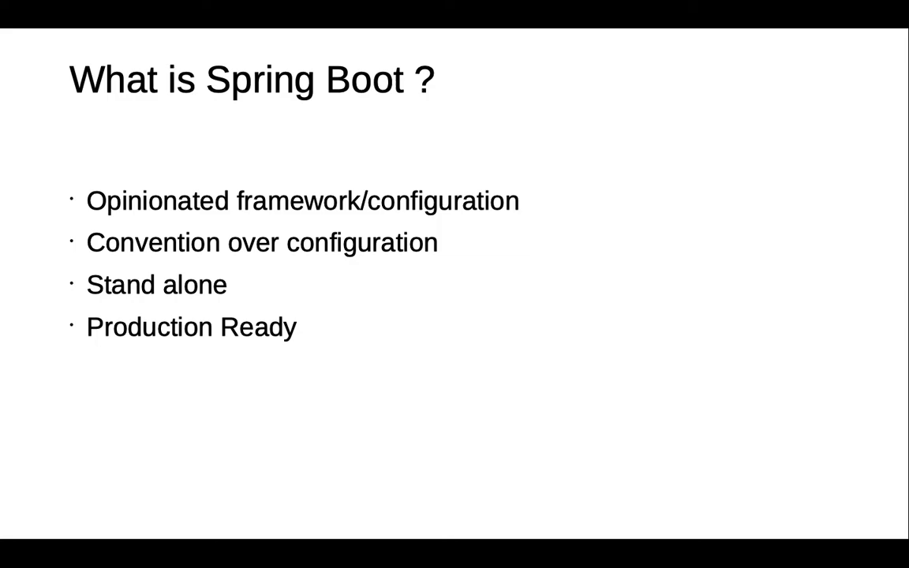
Step: Advance to the Setup Dev Environment slide showing the Maven repository diagram
{"action": "key", "text": "Right"}
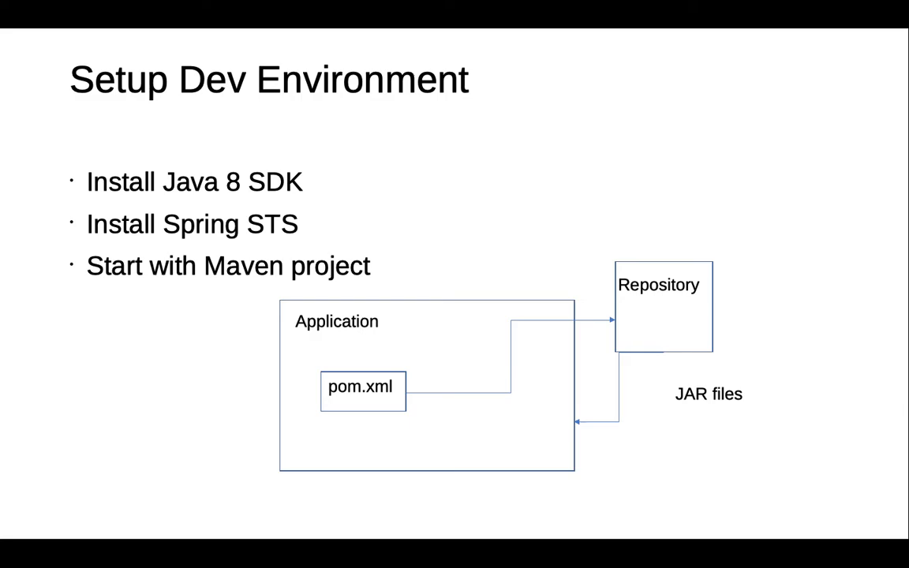
{"action": "mouse_move", "coordinate": [502, 498]}
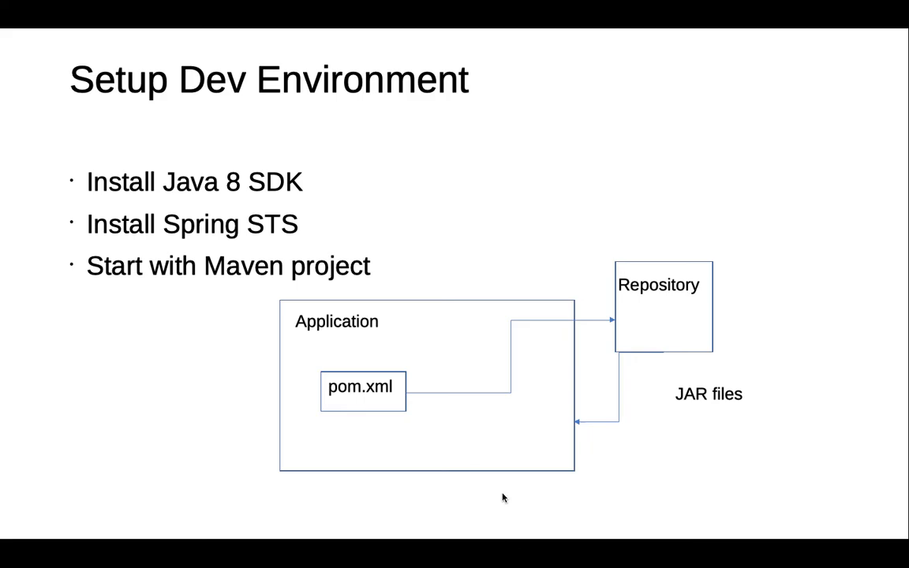
Step: Exit the slideshow and run java -version in Terminal, showing Java 11.0.1
{"action": "key", "text": "Escape"}
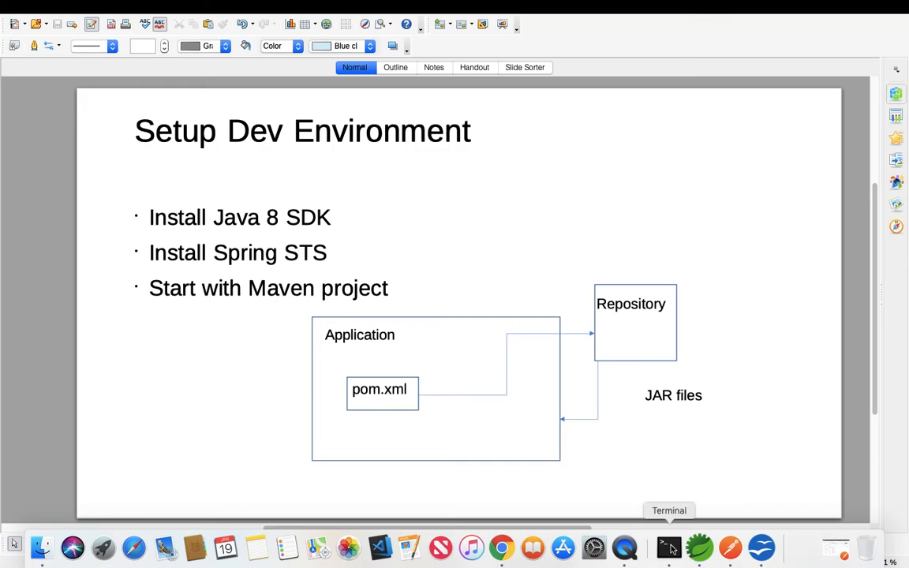
{"action": "left_click", "coordinate": [670, 547]}
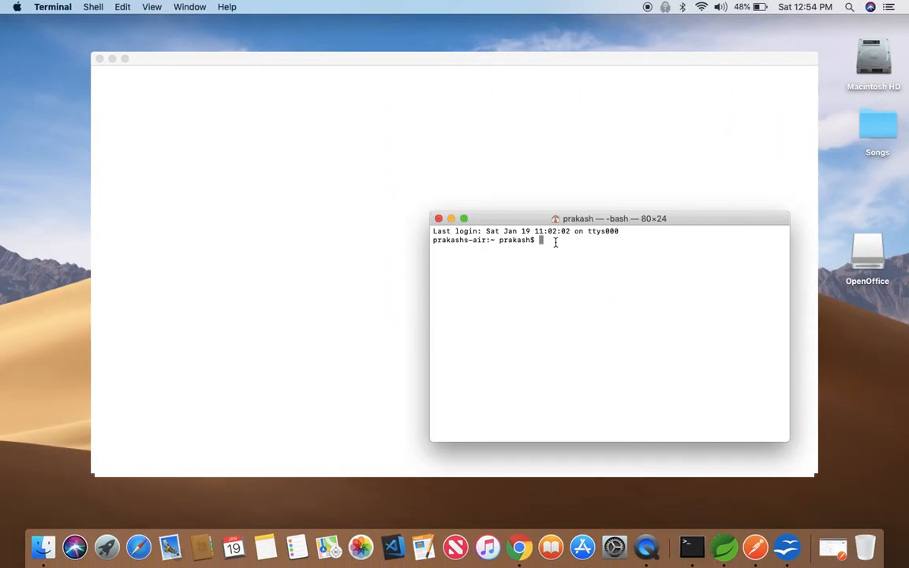
{"action": "type", "text": "java"}
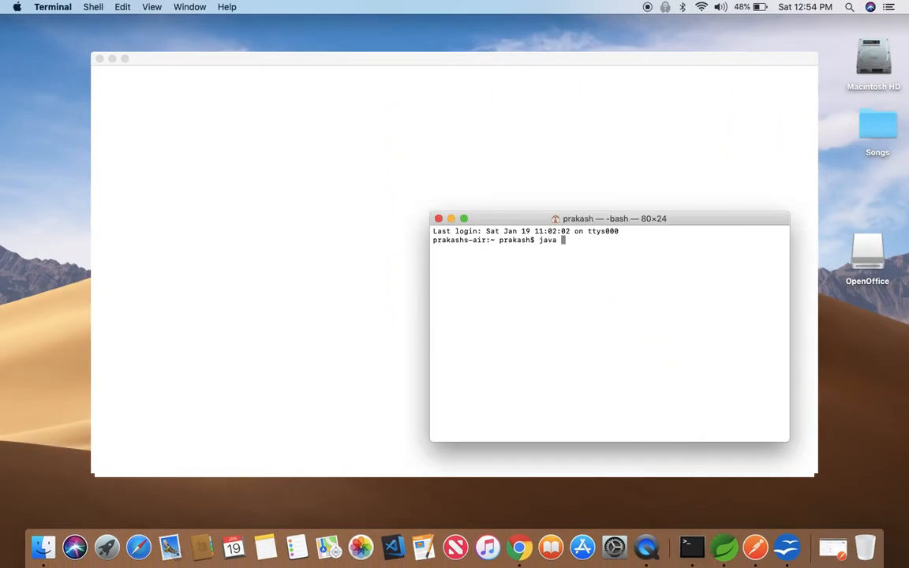
{"action": "type", "text": "-version"}
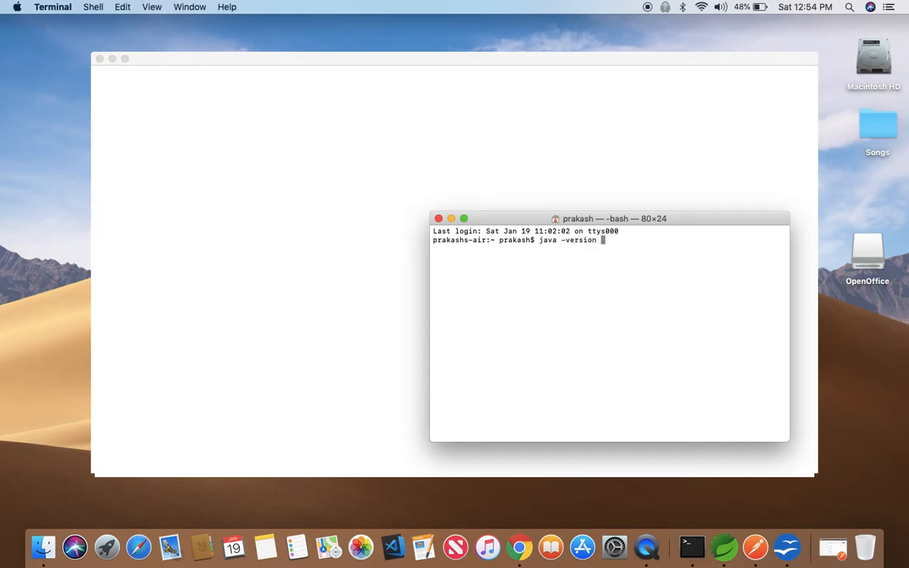
{"action": "key", "text": "Return"}
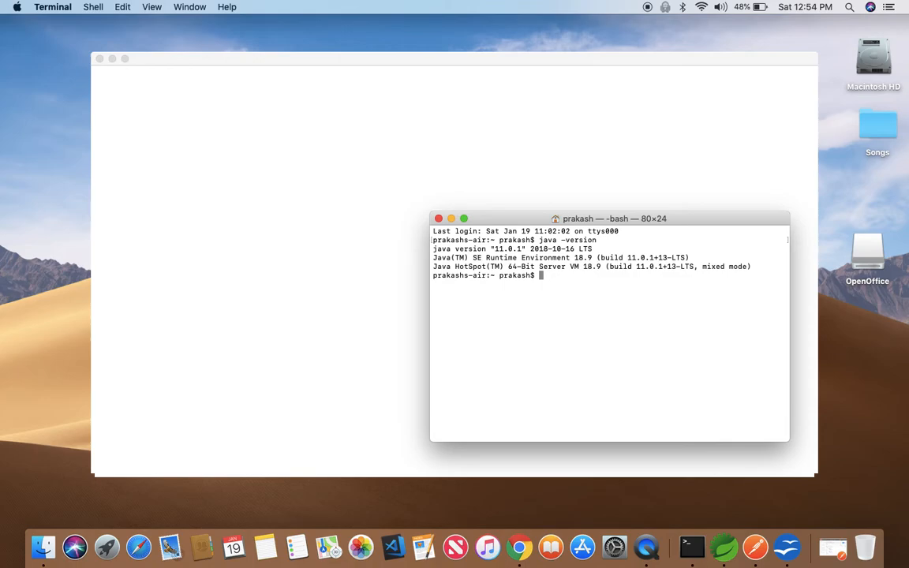
{"action": "mouse_move", "coordinate": [630, 395]}
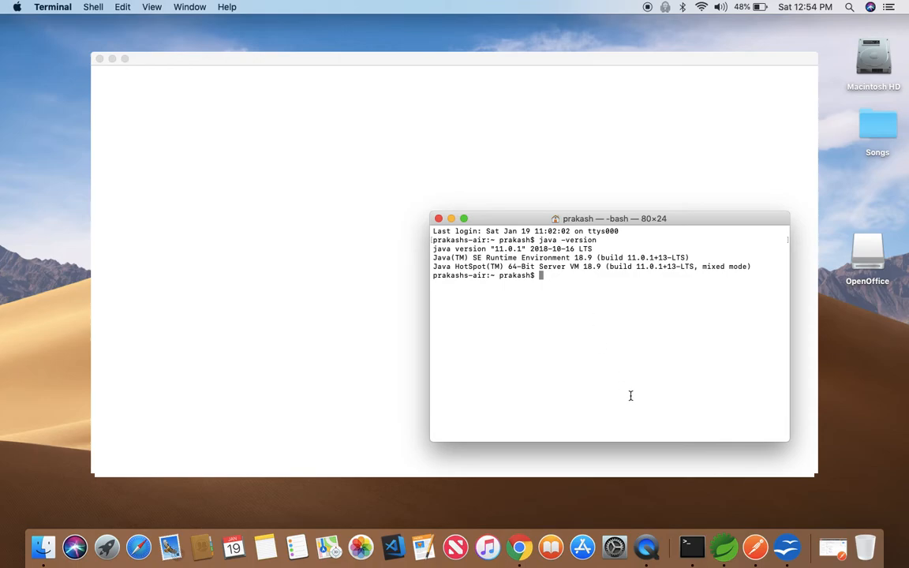
{"action": "mouse_move", "coordinate": [691, 544]}
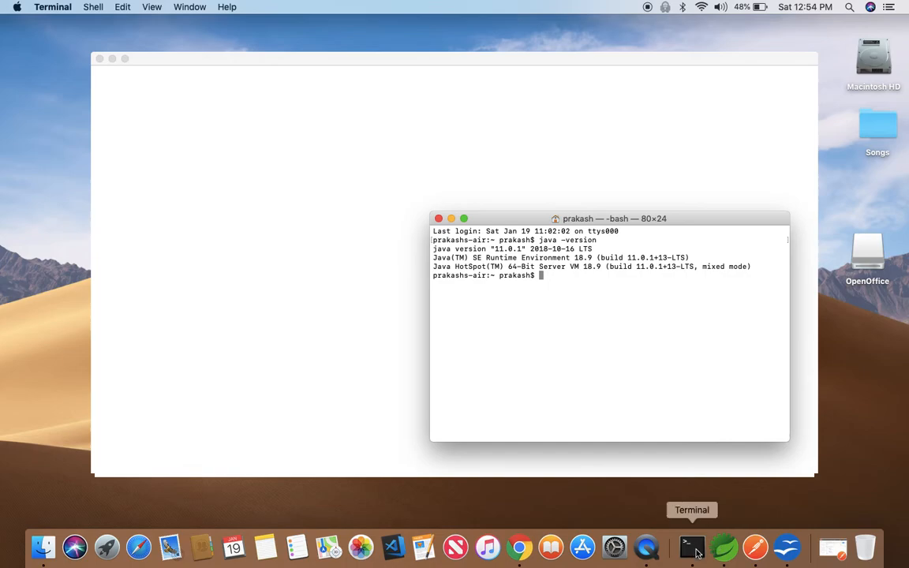
{"action": "mouse_move", "coordinate": [722, 547]}
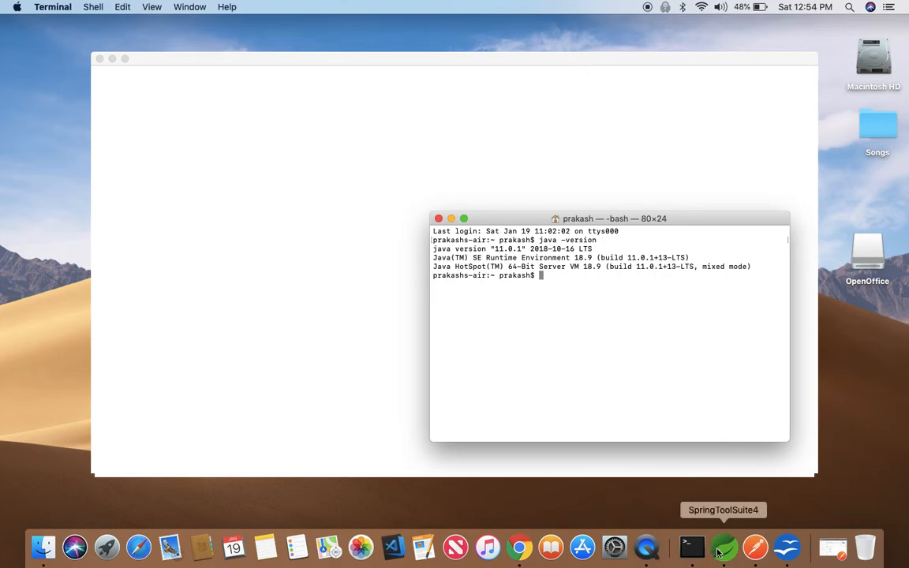
{"action": "mouse_move", "coordinate": [731, 566]}
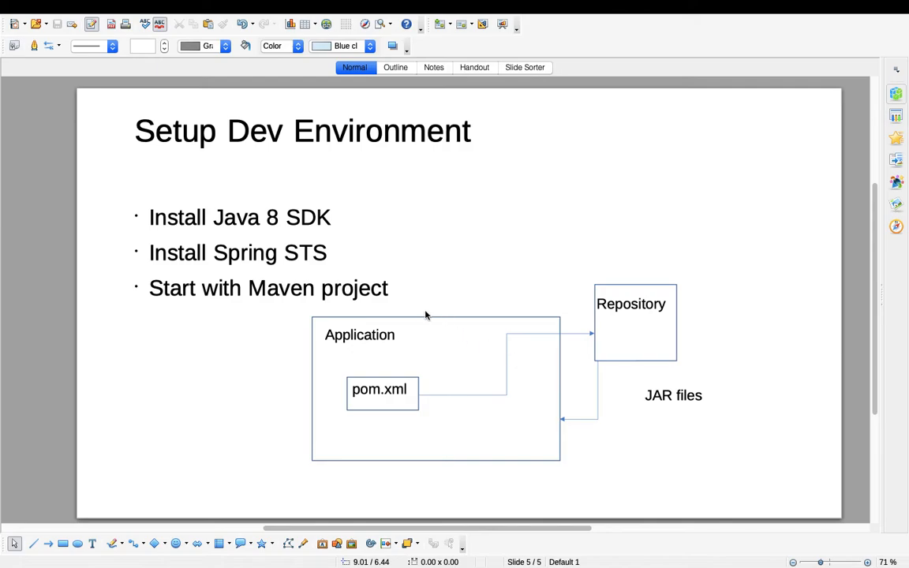
{"action": "mouse_move", "coordinate": [440, 277]}
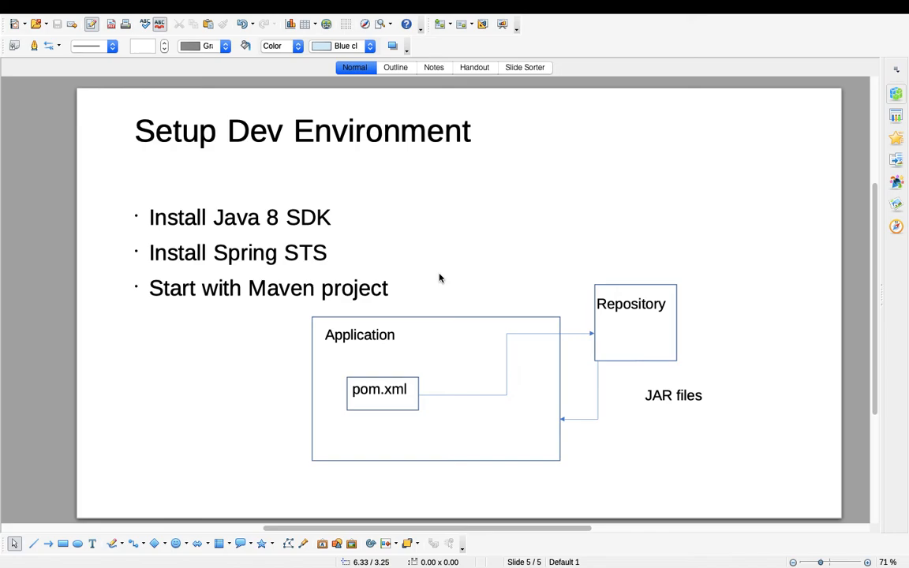
{"action": "mouse_move", "coordinate": [611, 345]}
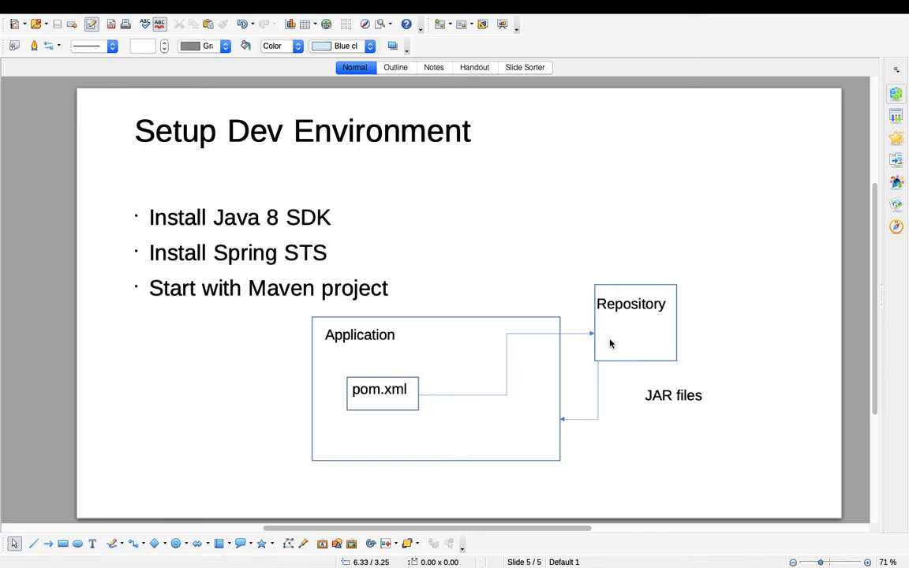
{"action": "mouse_move", "coordinate": [612, 367]}
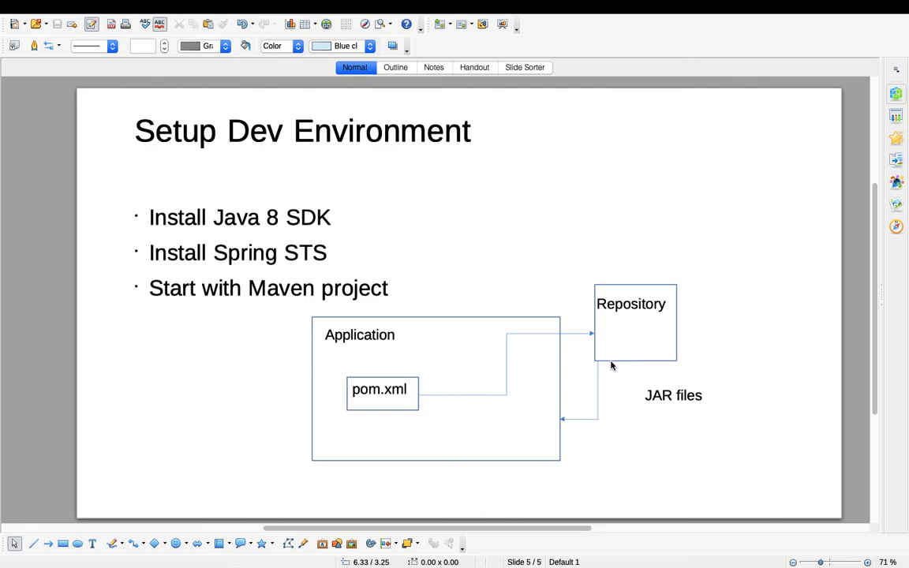
{"action": "mouse_move", "coordinate": [567, 425]}
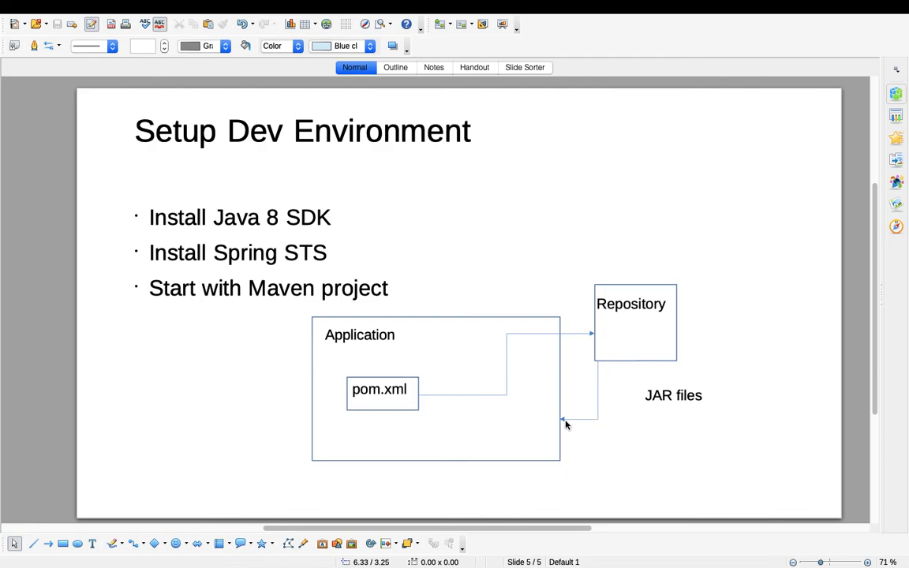
{"action": "mouse_move", "coordinate": [533, 420]}
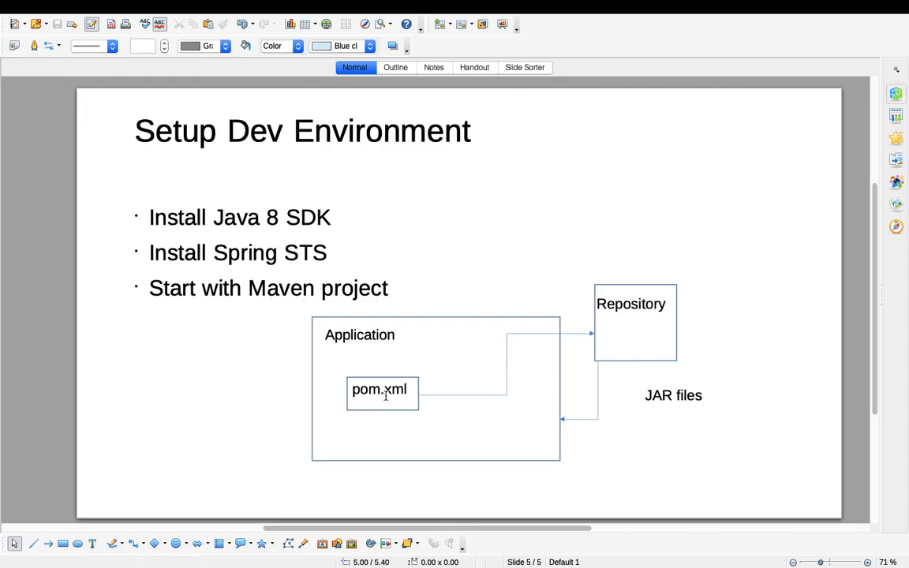
{"action": "mouse_move", "coordinate": [478, 351]}
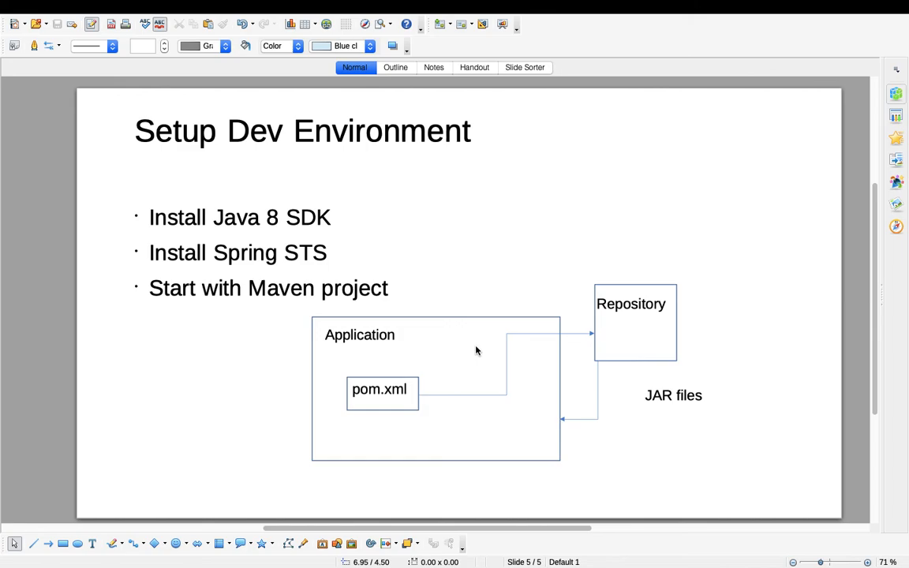
{"action": "mouse_move", "coordinate": [432, 398]}
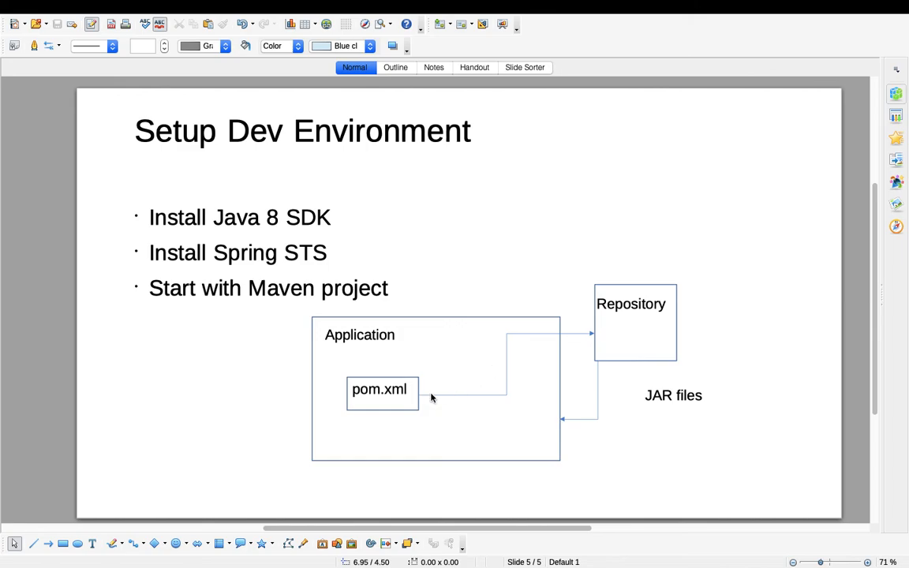
{"action": "mouse_move", "coordinate": [422, 405]}
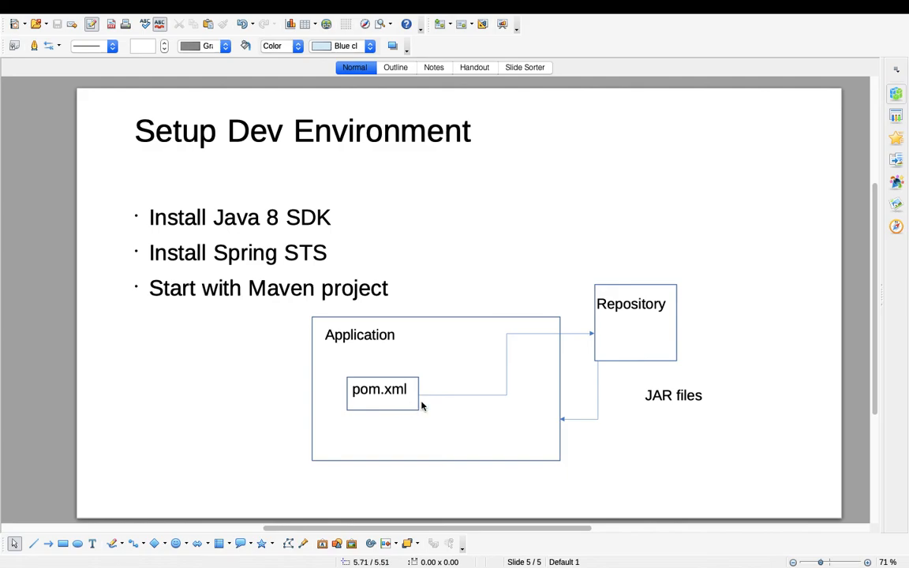
{"action": "mouse_move", "coordinate": [428, 396]}
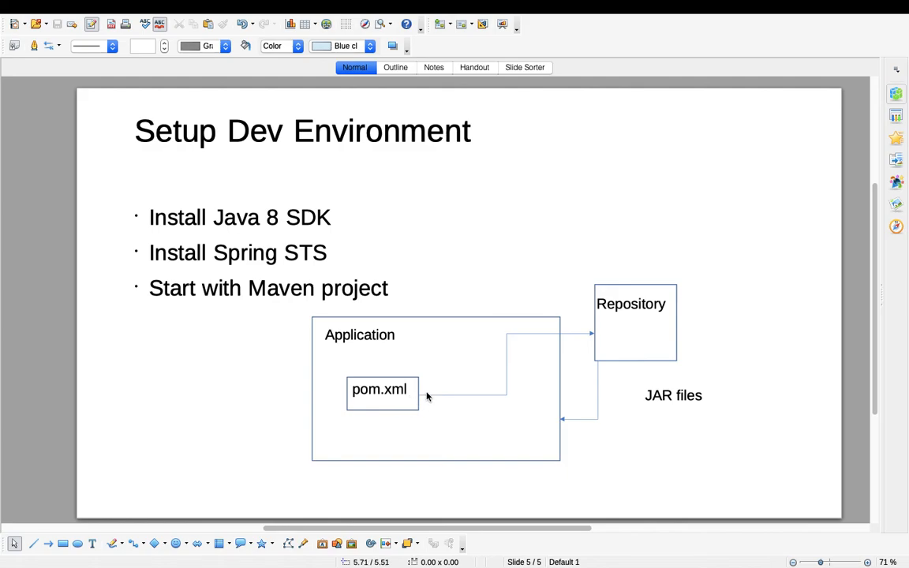
{"action": "mouse_move", "coordinate": [433, 460]}
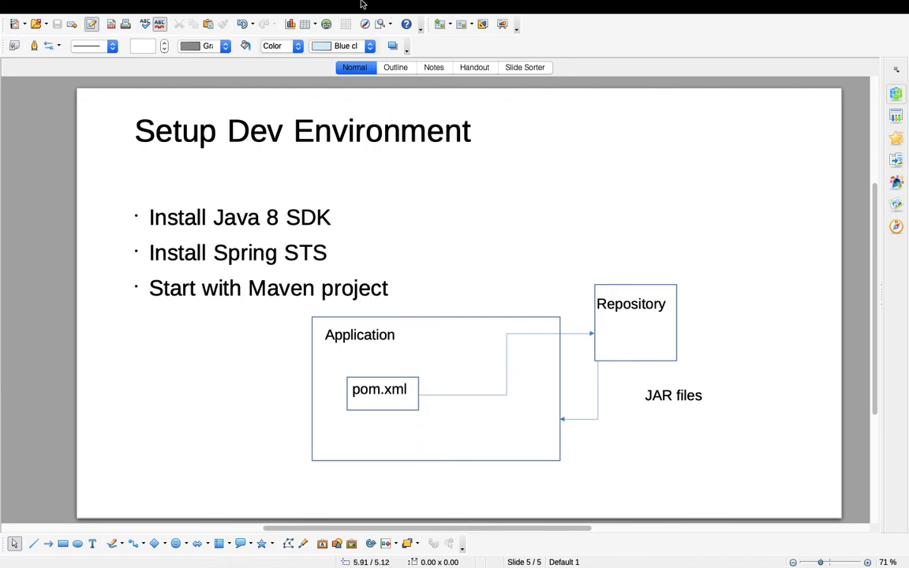
{"action": "mouse_move", "coordinate": [552, 487]}
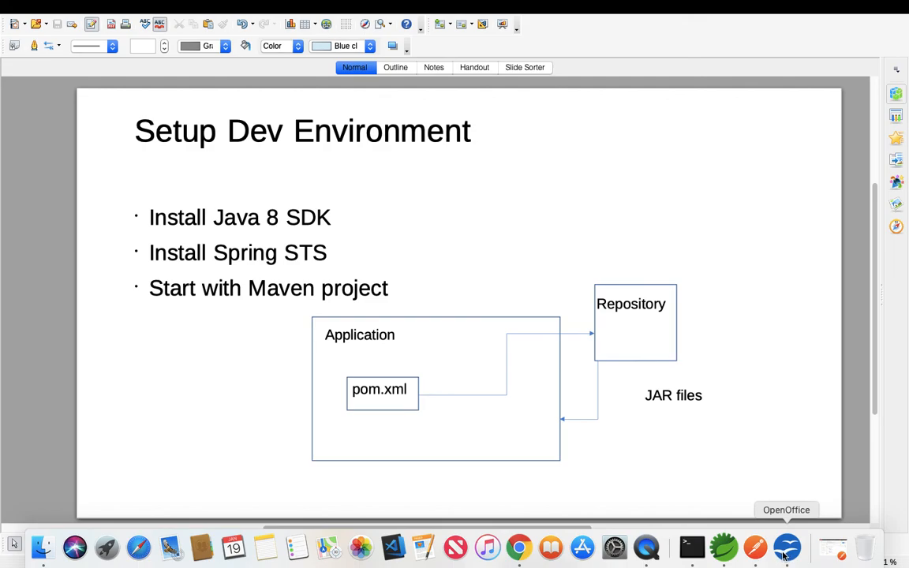
{"action": "mouse_move", "coordinate": [693, 542]}
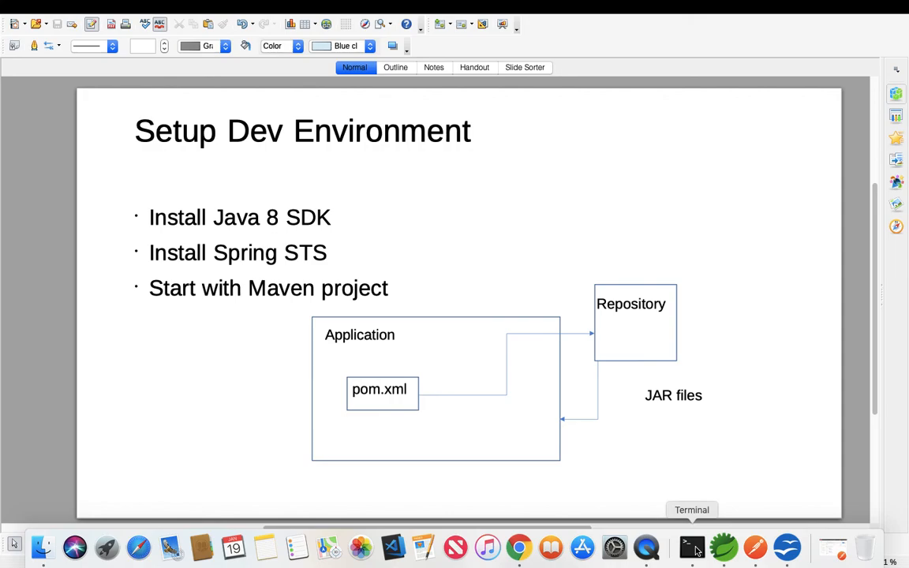
{"action": "mouse_move", "coordinate": [725, 547]}
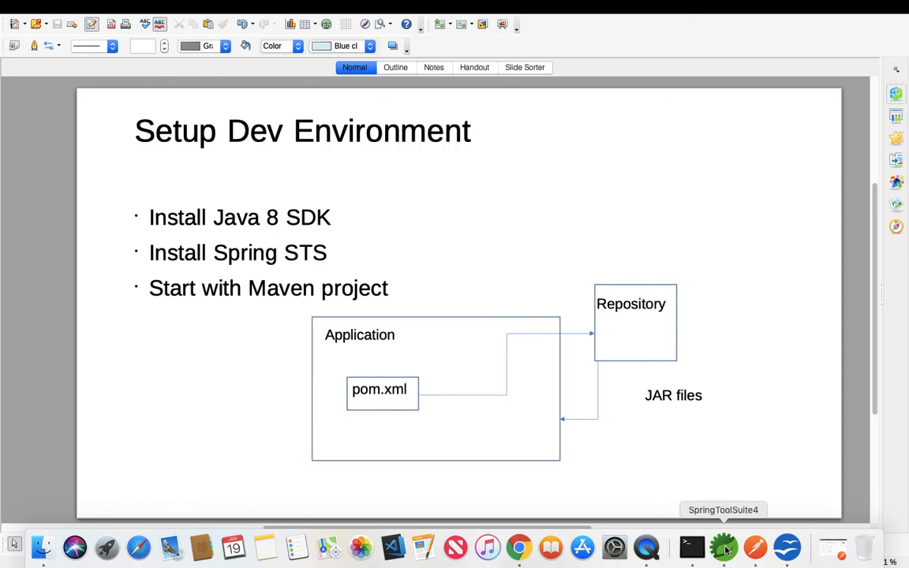